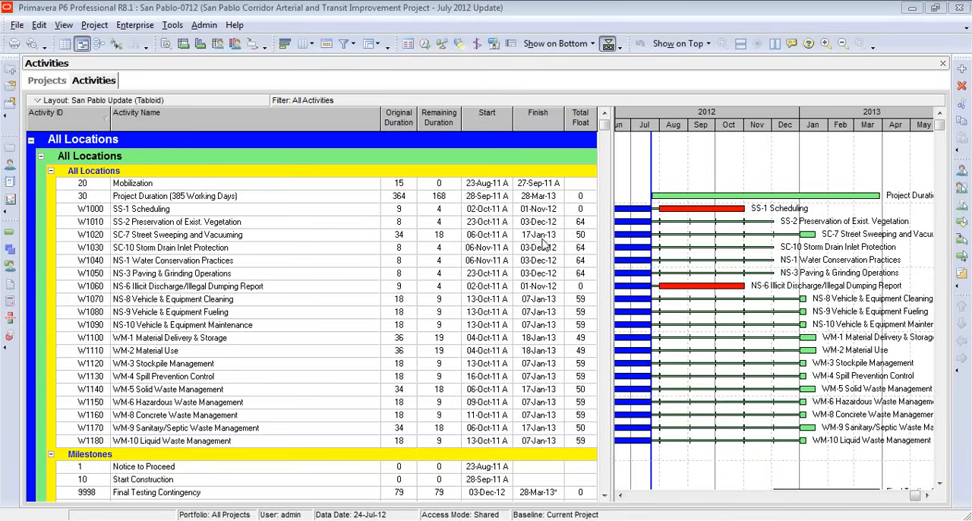
mouse_move(766, 37)
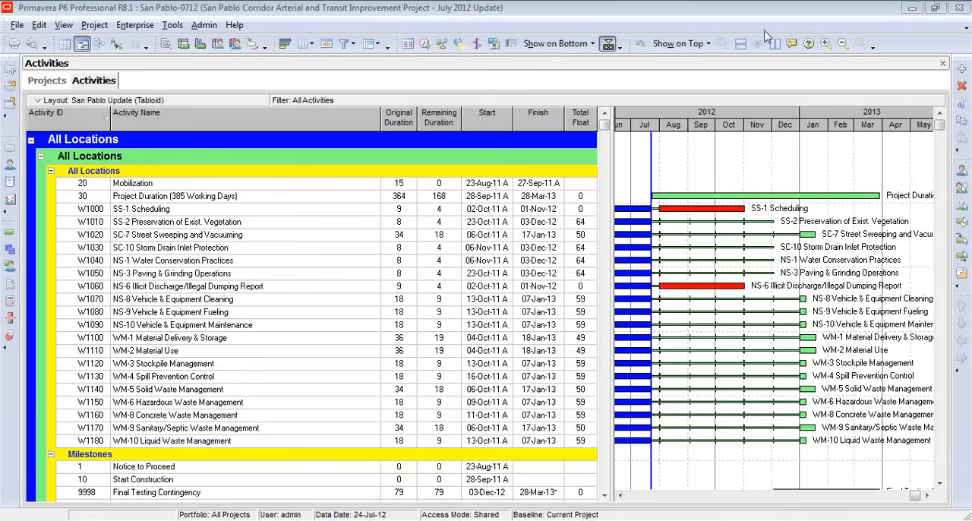
mouse_move(640, 199)
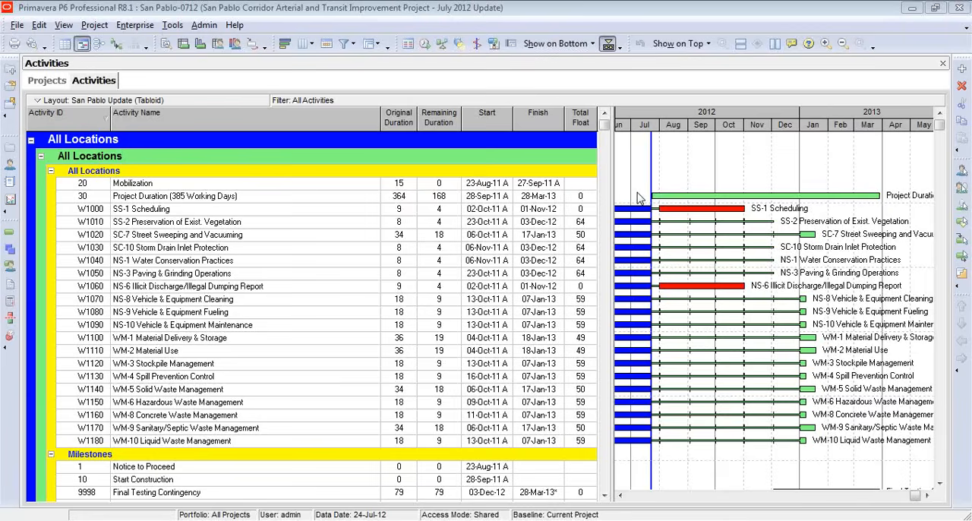
mouse_move(458, 15)
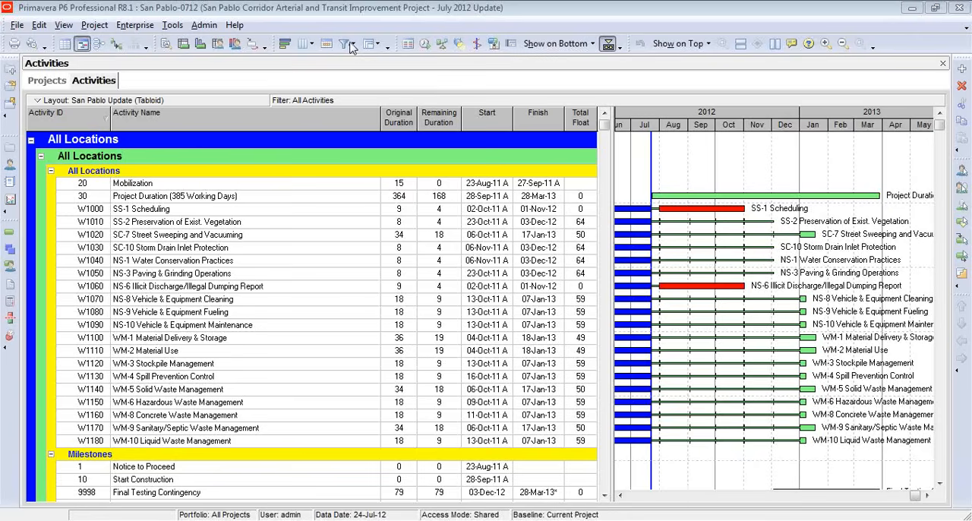
Open the Filters dialog from the Filter toolbar's Customize option.
left_click(346, 44)
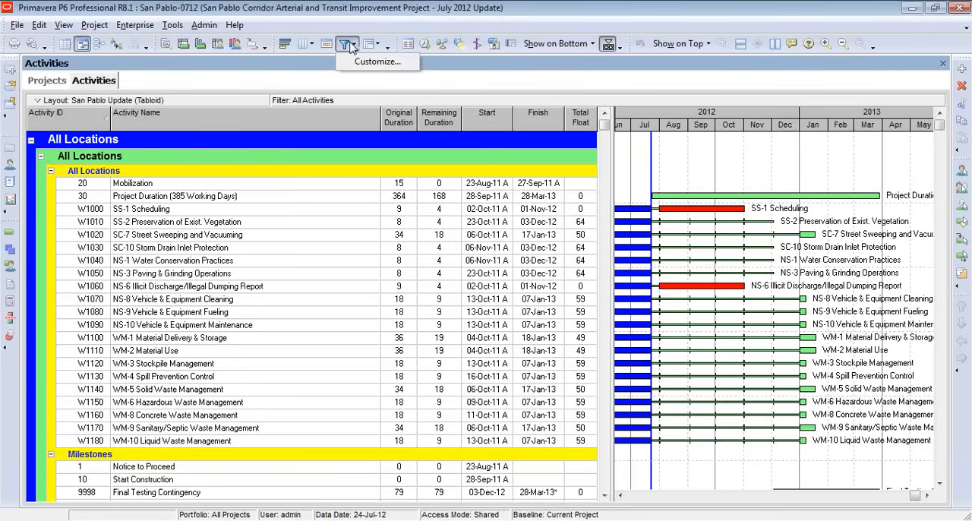
mouse_move(376, 62)
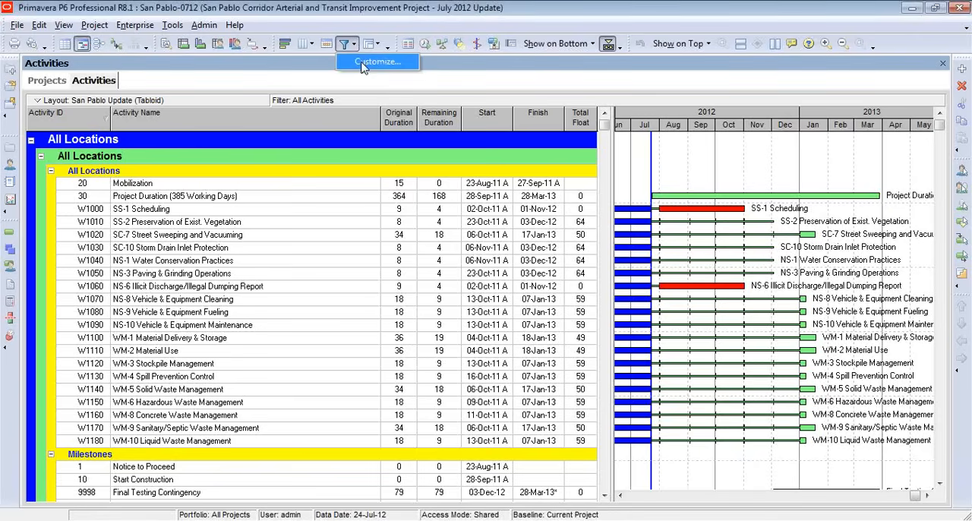
left_click(377, 62)
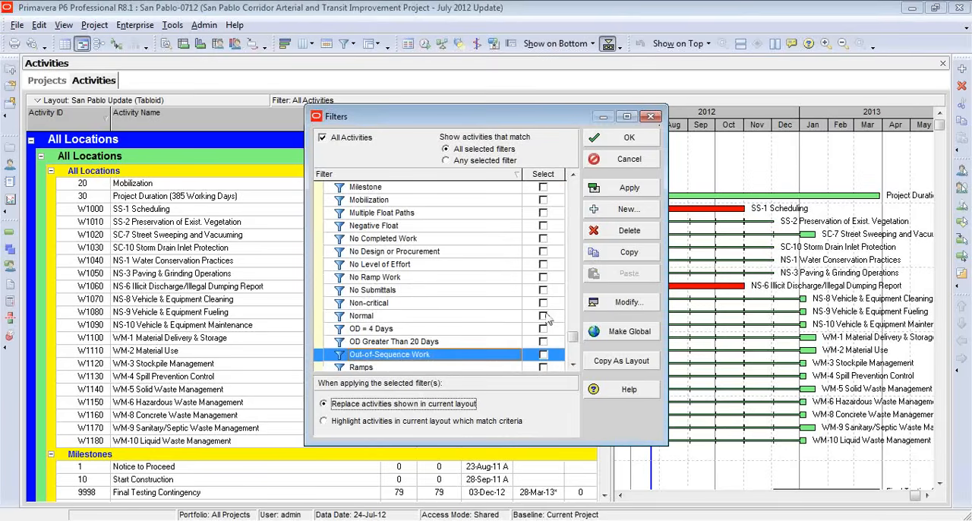
mouse_move(629, 209)
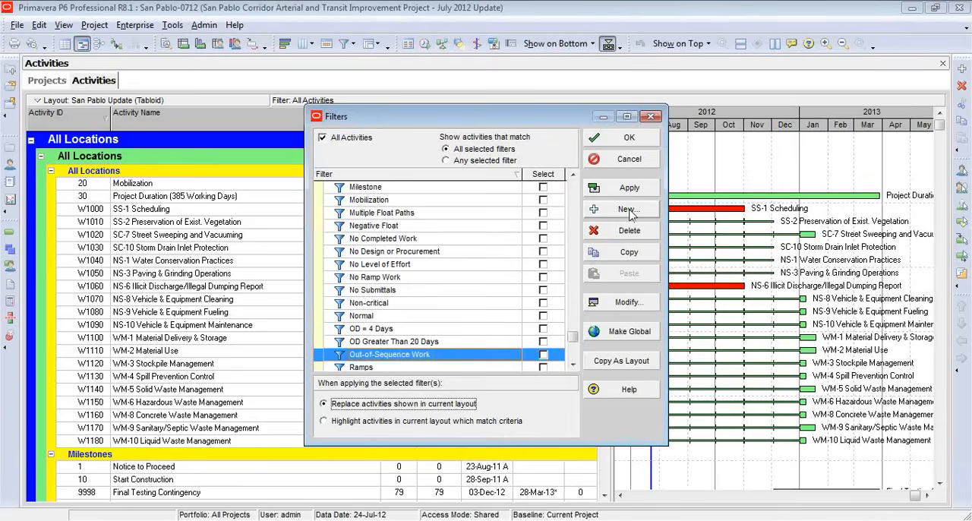
Create a new filter and name it '5-week Lookahead'.
left_click(628, 209)
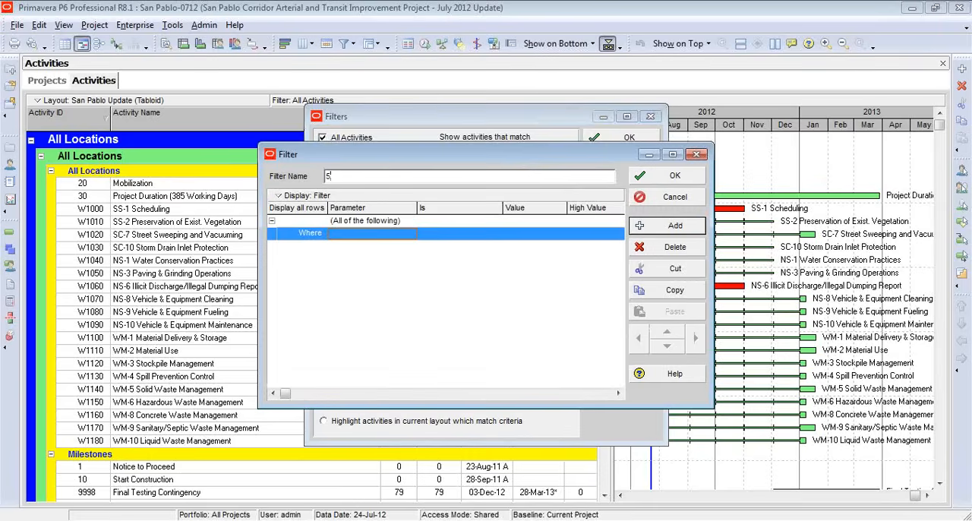
type("-wee")
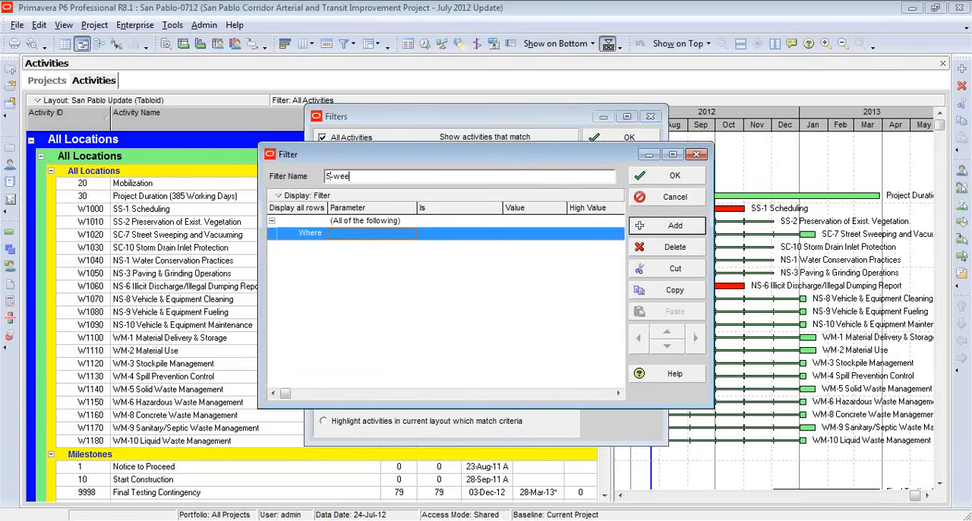
type("k Looka")
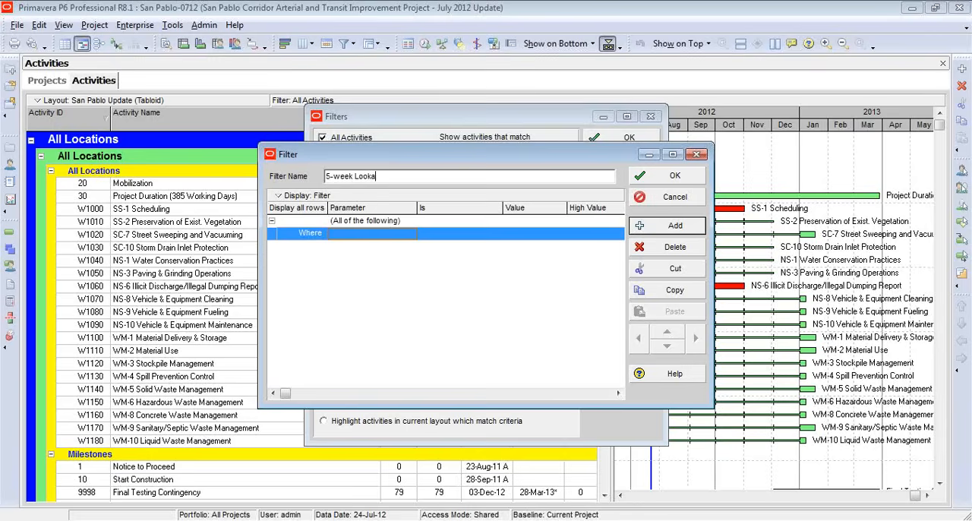
type("head")
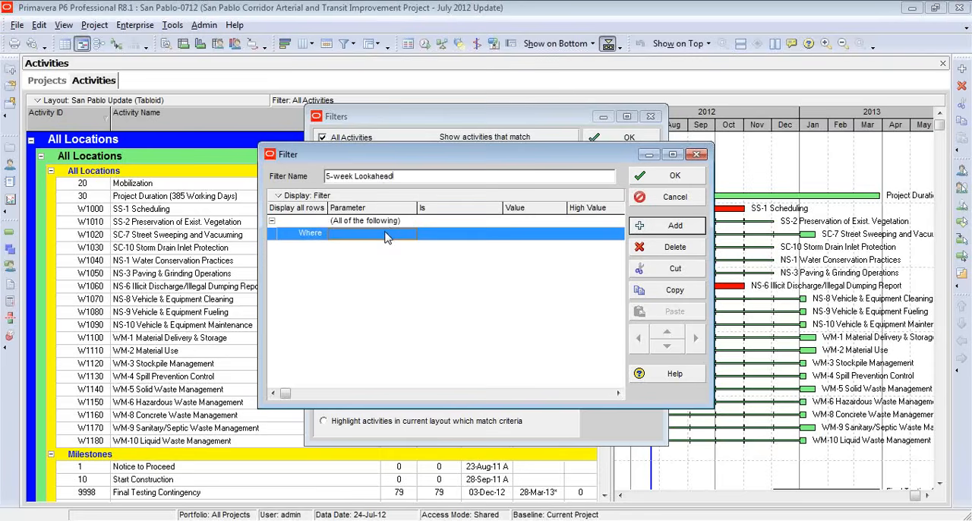
mouse_move(343, 241)
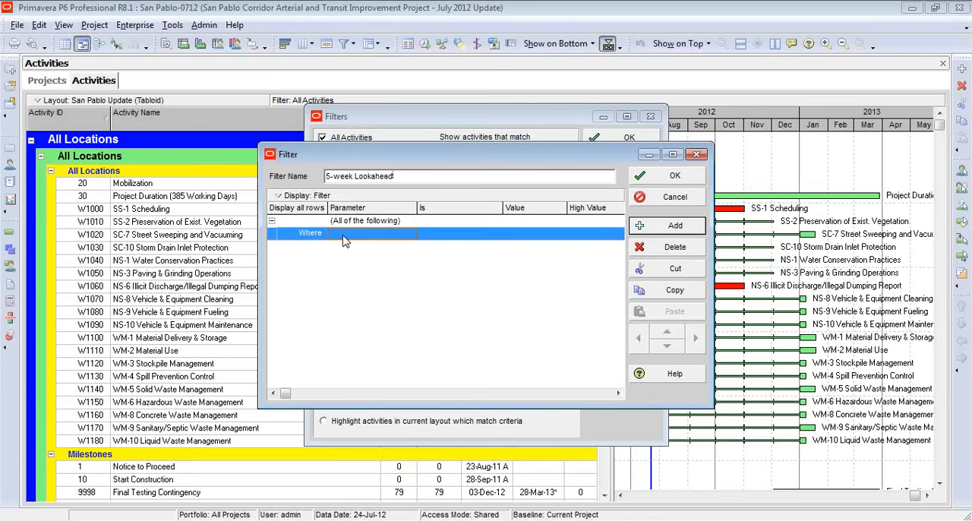
Set the first criterion to Start 'is within range of', ready for its low value.
left_click(410, 233)
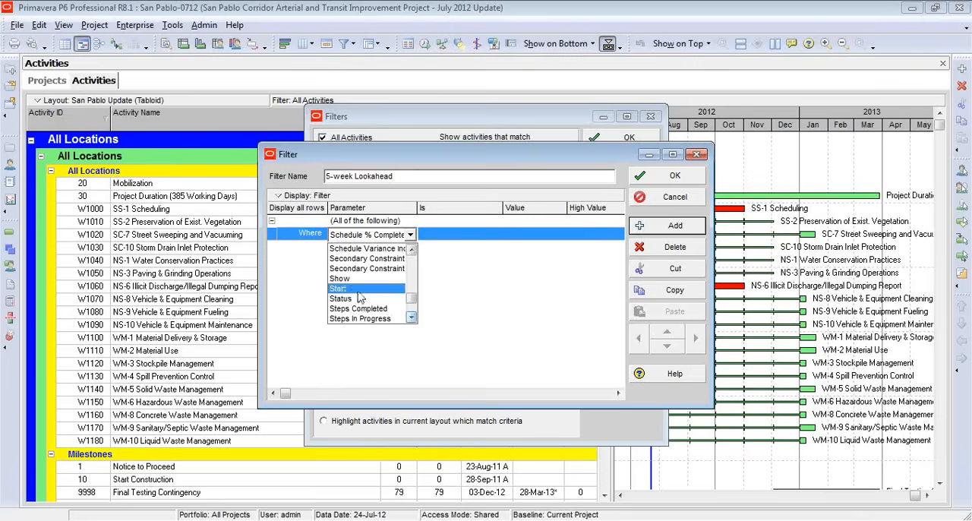
left_click(339, 287)
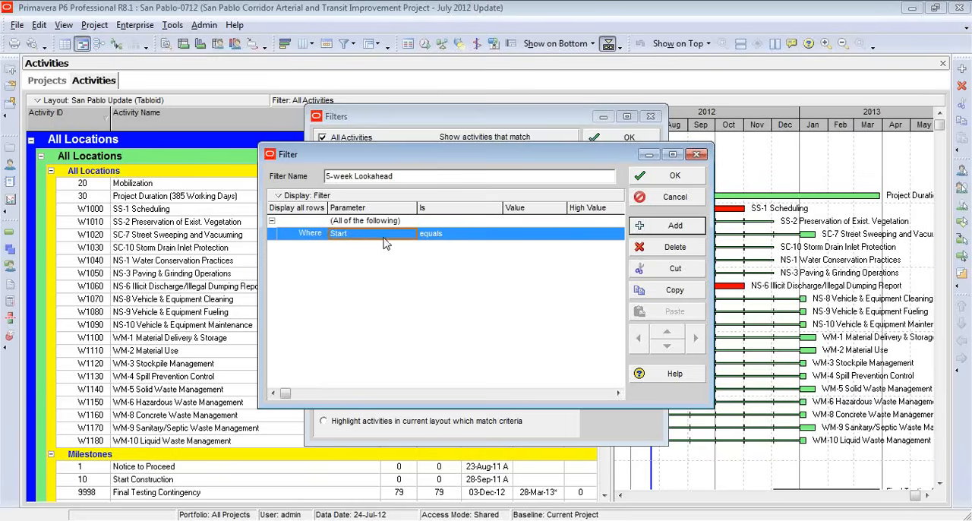
mouse_move(472, 240)
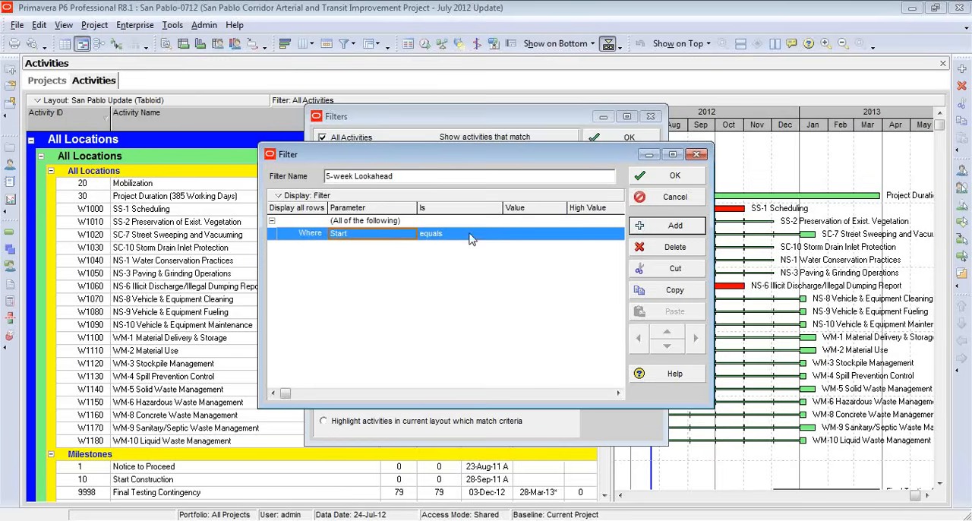
left_click(494, 233)
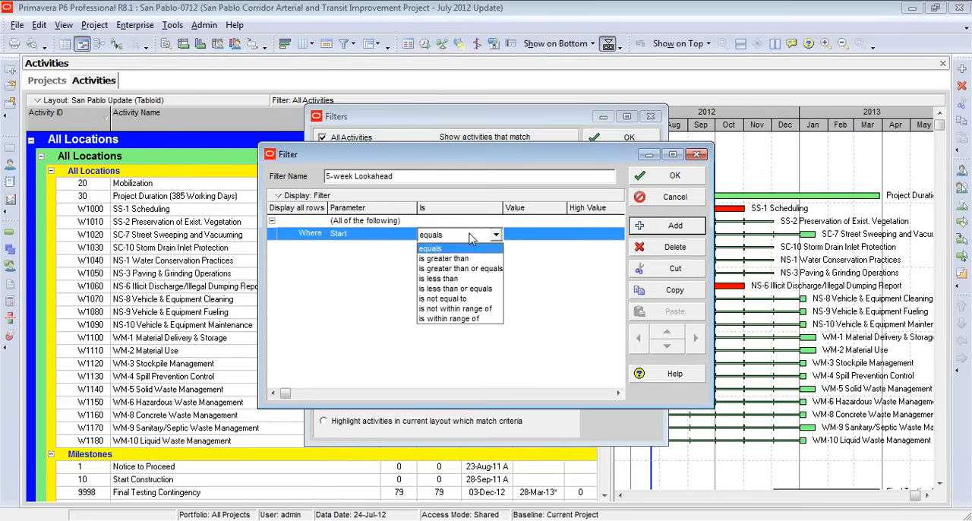
left_click(449, 318)
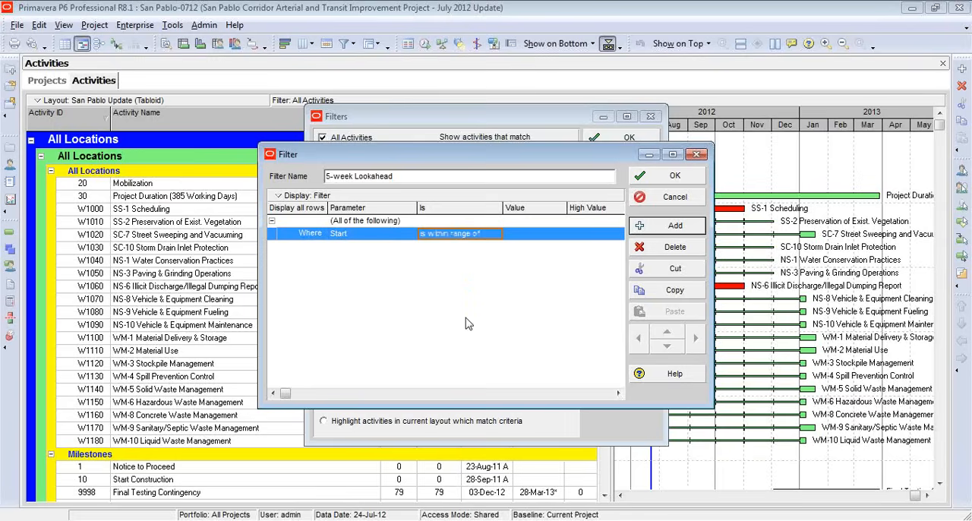
left_click(535, 233)
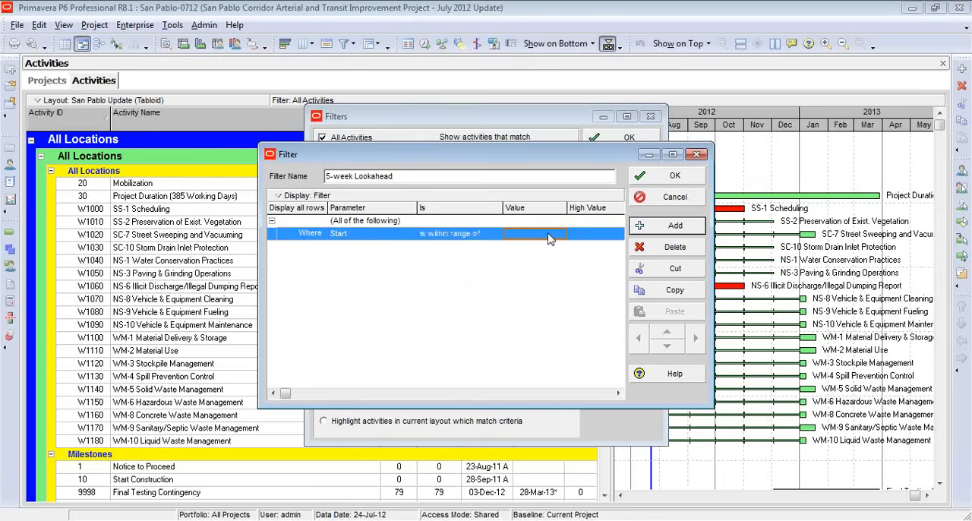
Set the Start range low value to DD (Earliest Data Date) and high value to DD+5w.
left_click(535, 233)
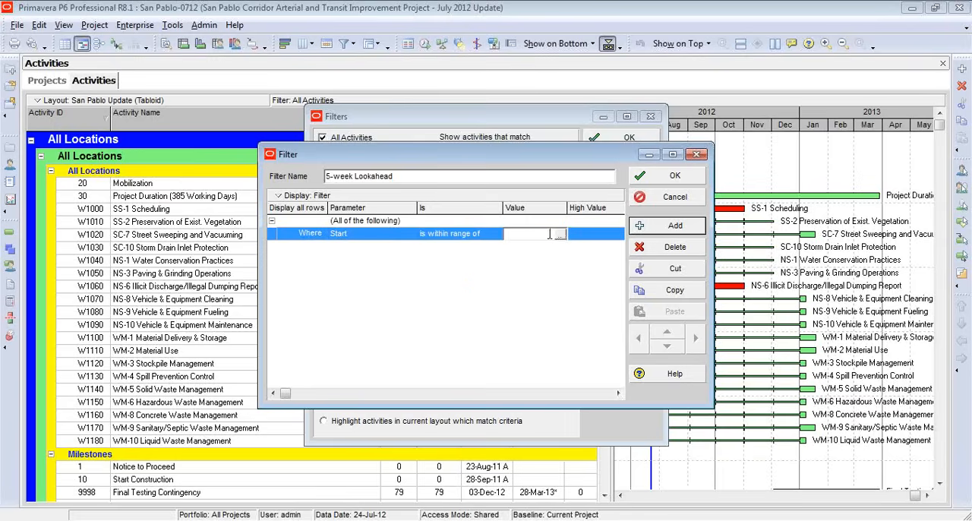
left_click(558, 233)
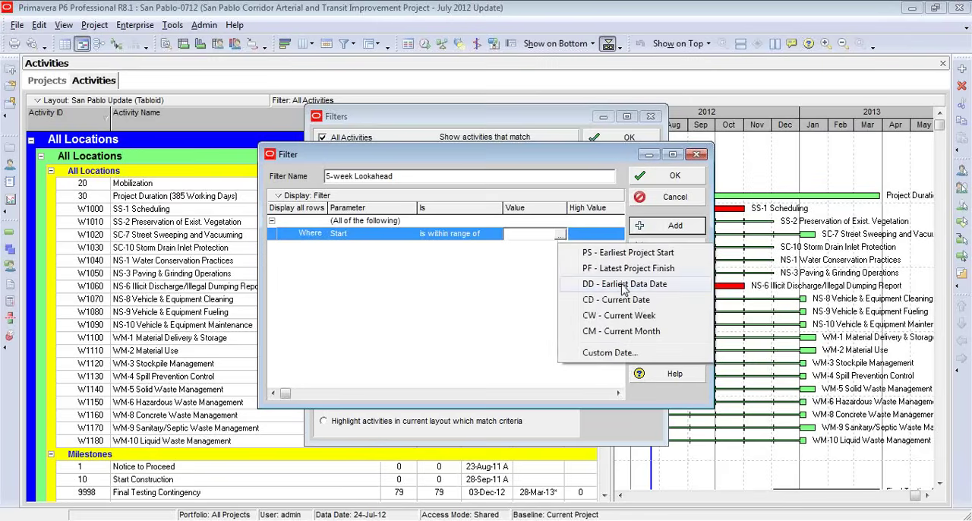
mouse_move(592, 268)
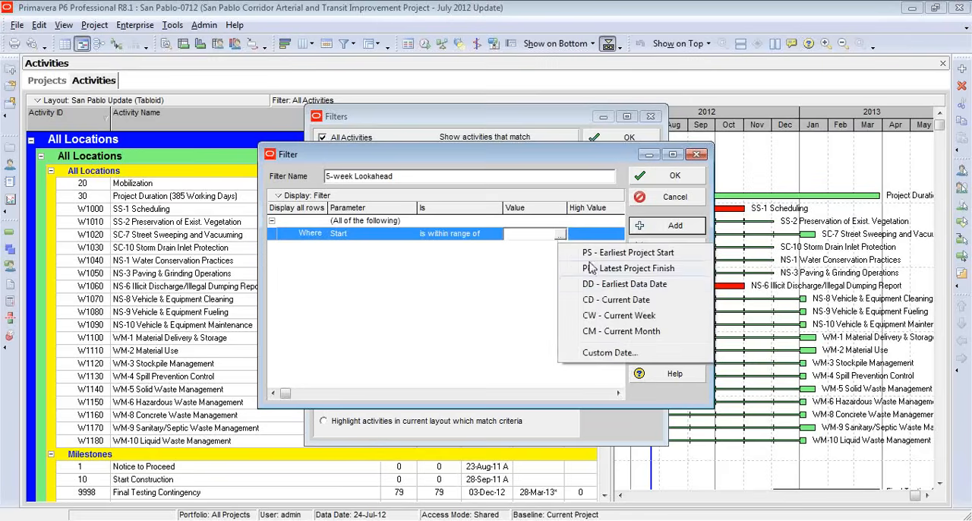
left_click(624, 283)
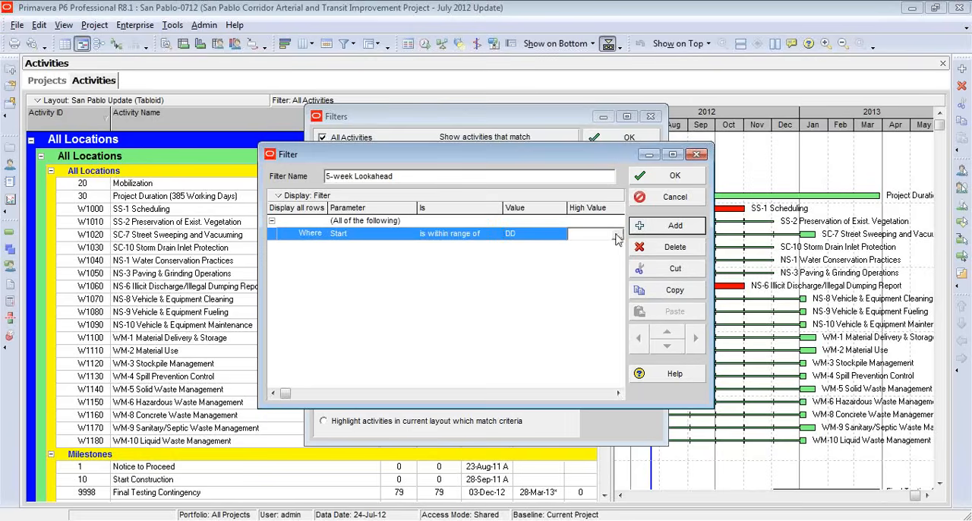
left_click(615, 233)
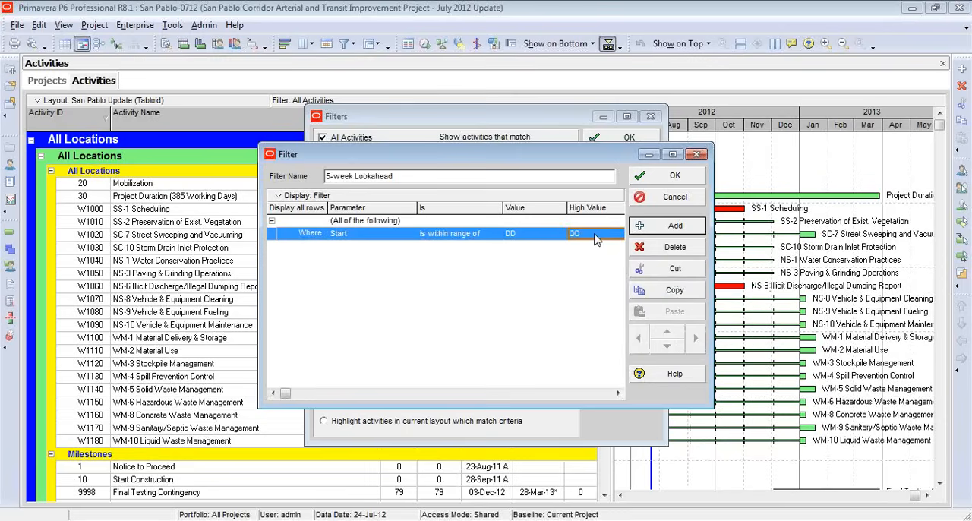
left_click(596, 233)
type("+")
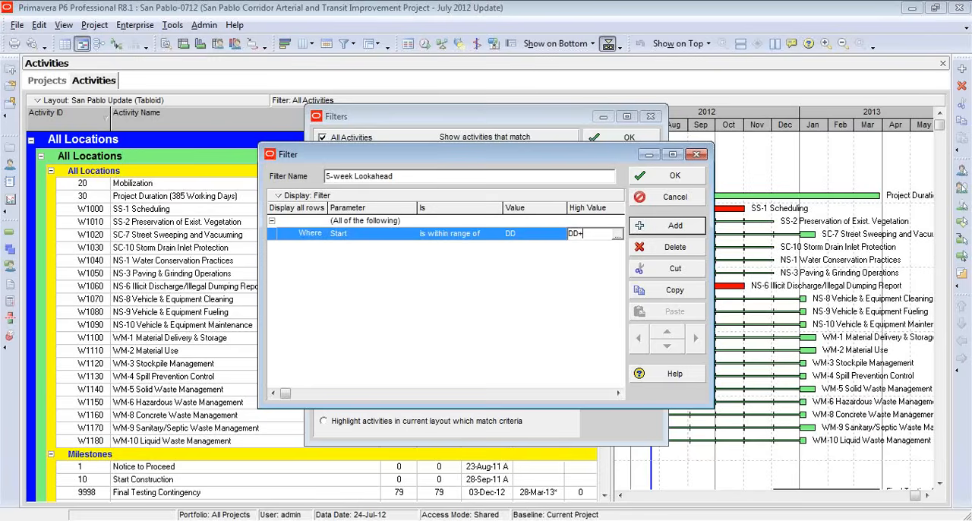
type("5w")
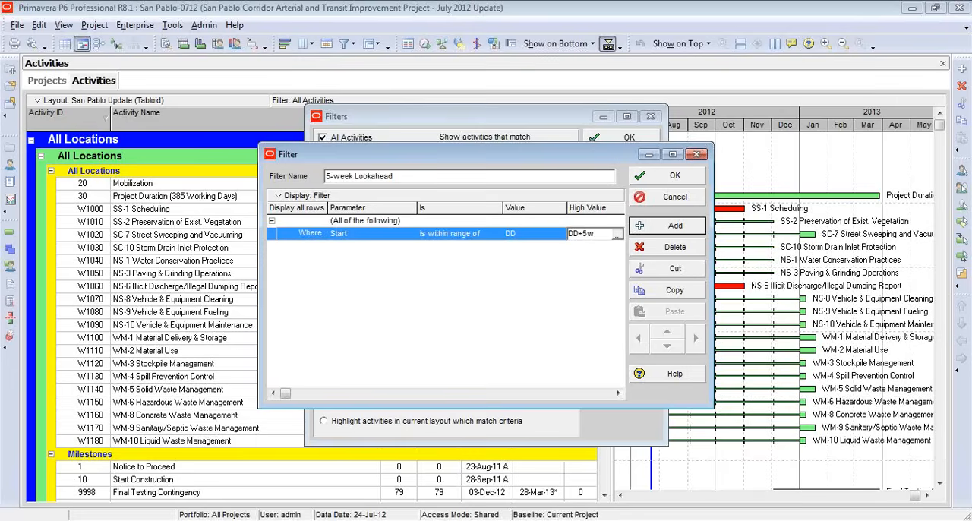
mouse_move(674, 196)
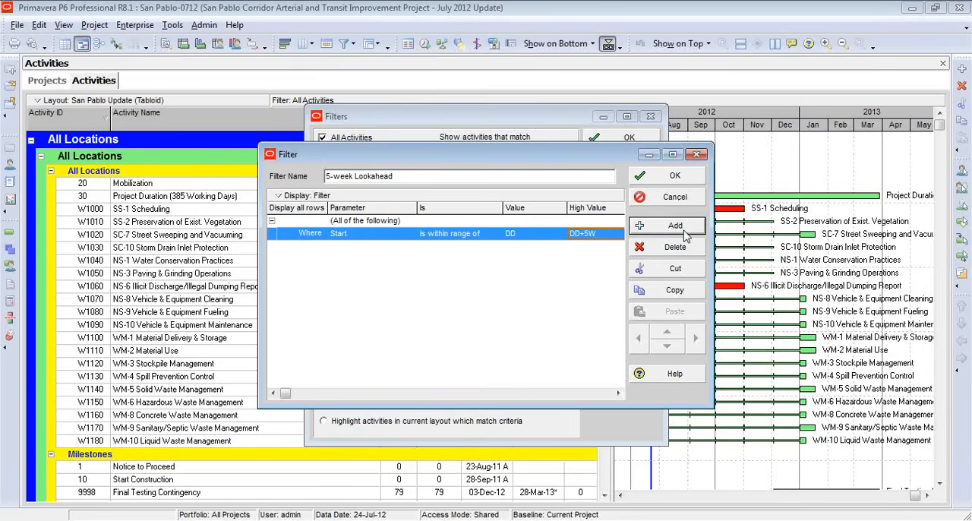
Add a second criterion: Activity Status equals In Progress.
left_click(674, 225)
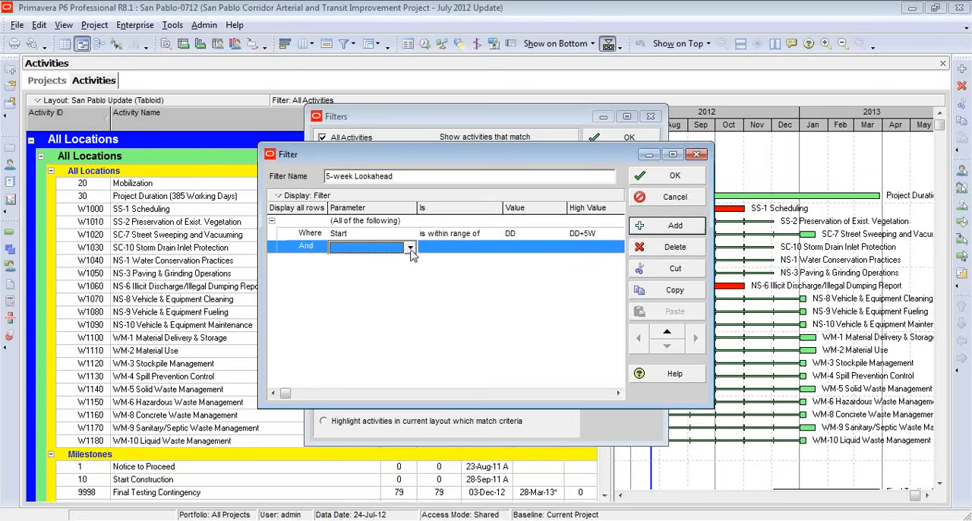
left_click(410, 247)
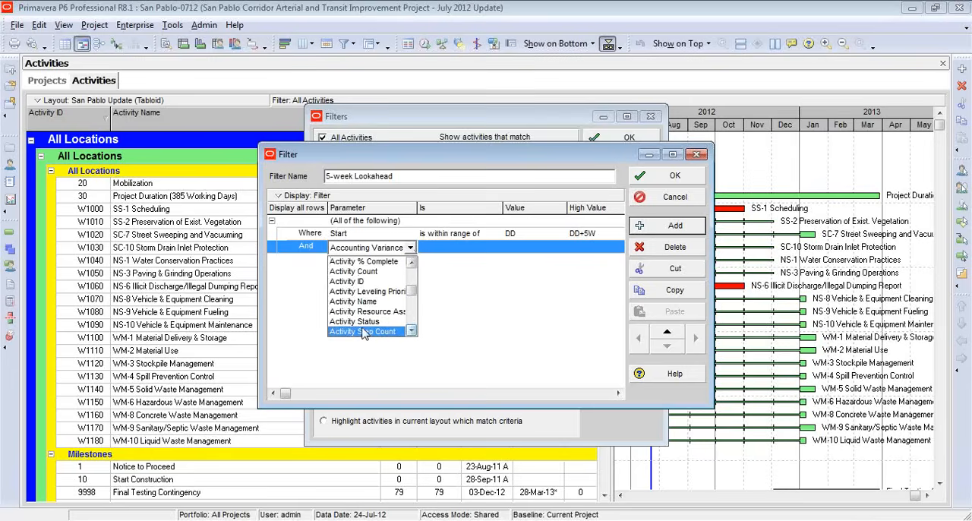
left_click(355, 321)
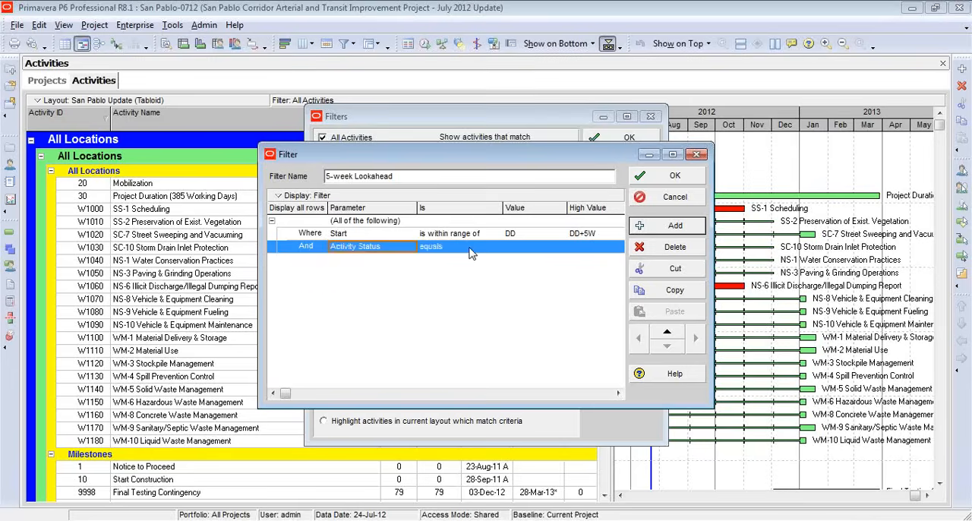
left_click(535, 246)
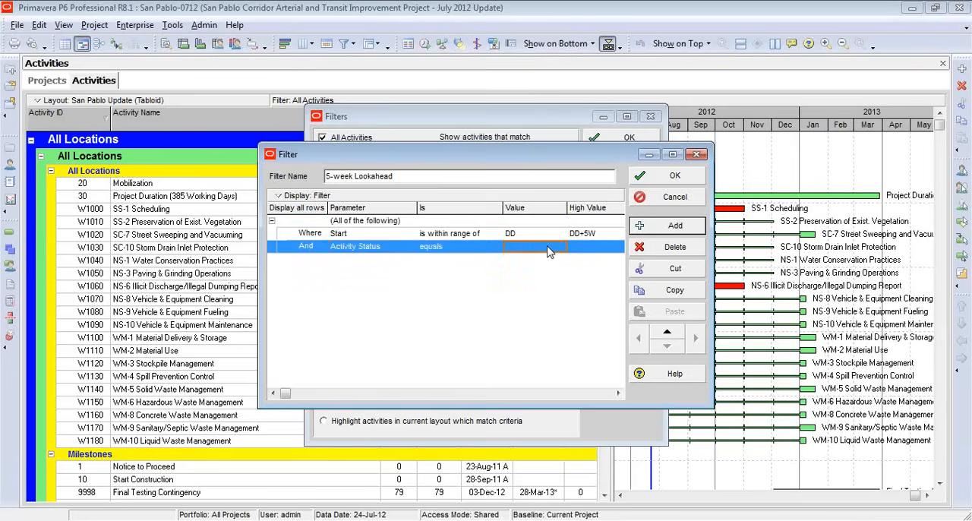
left_click(559, 246)
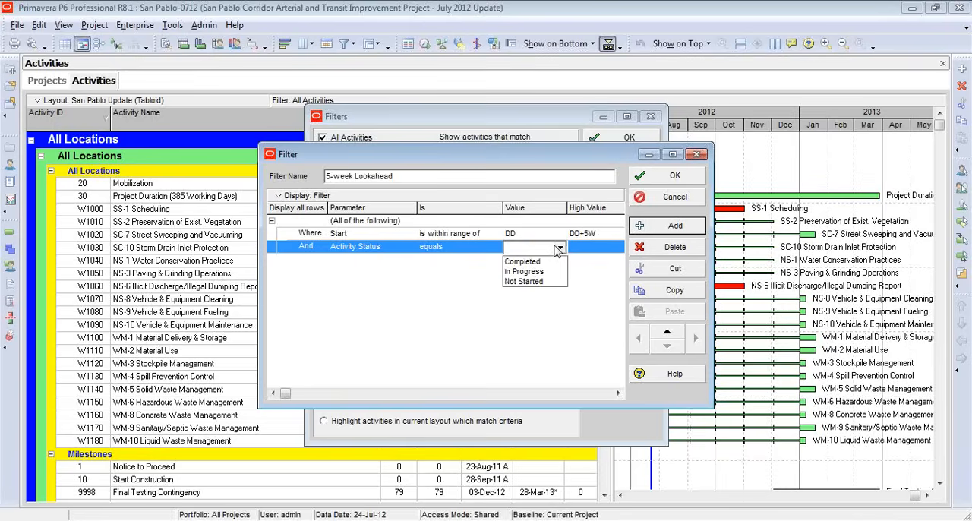
mouse_move(524, 271)
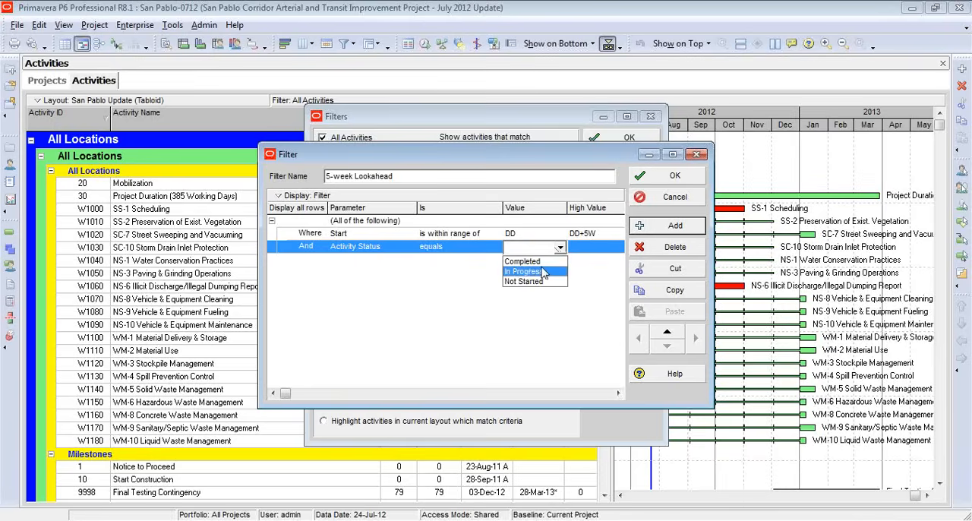
left_click(524, 271)
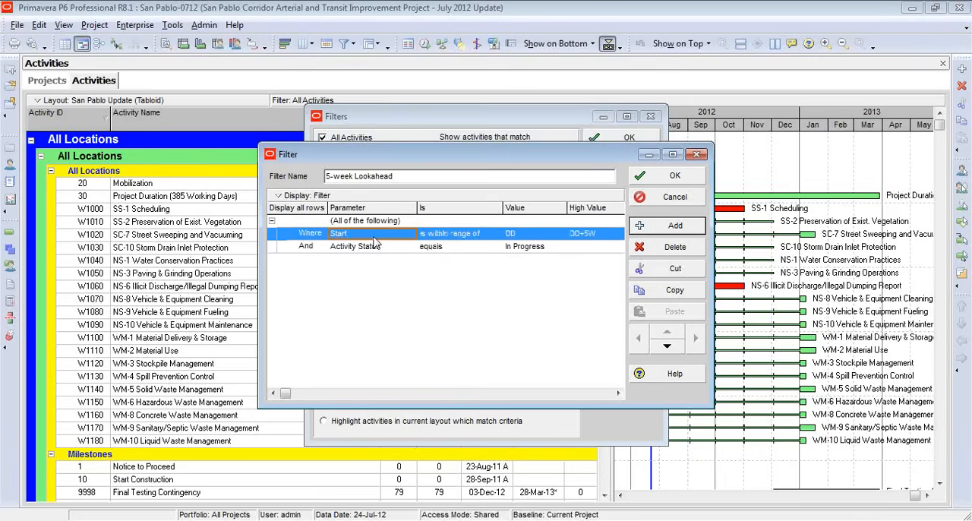
mouse_move(342, 242)
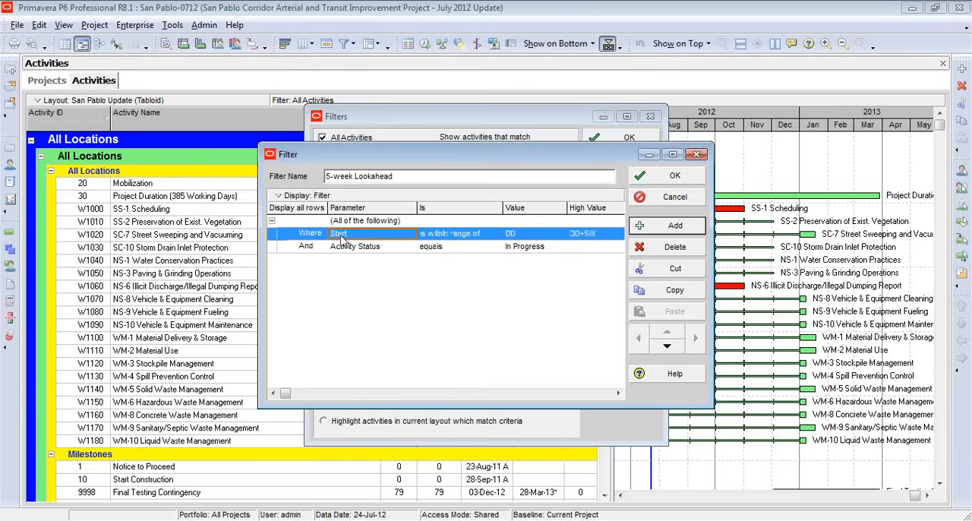
mouse_move(450, 233)
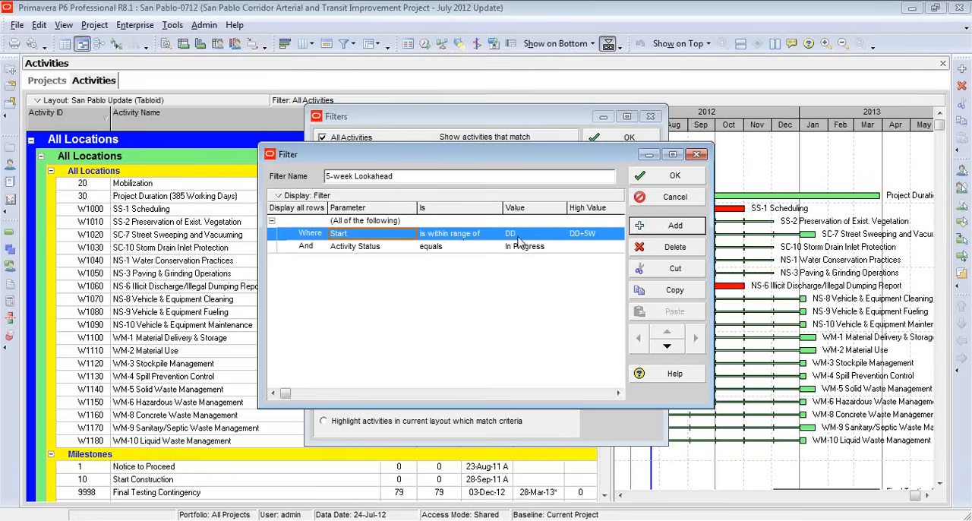
mouse_move(535, 242)
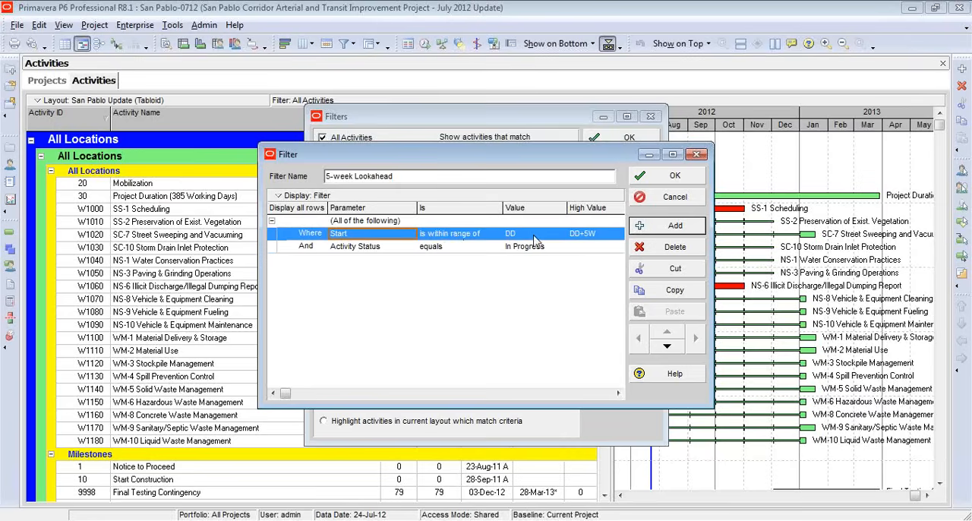
mouse_move(361, 251)
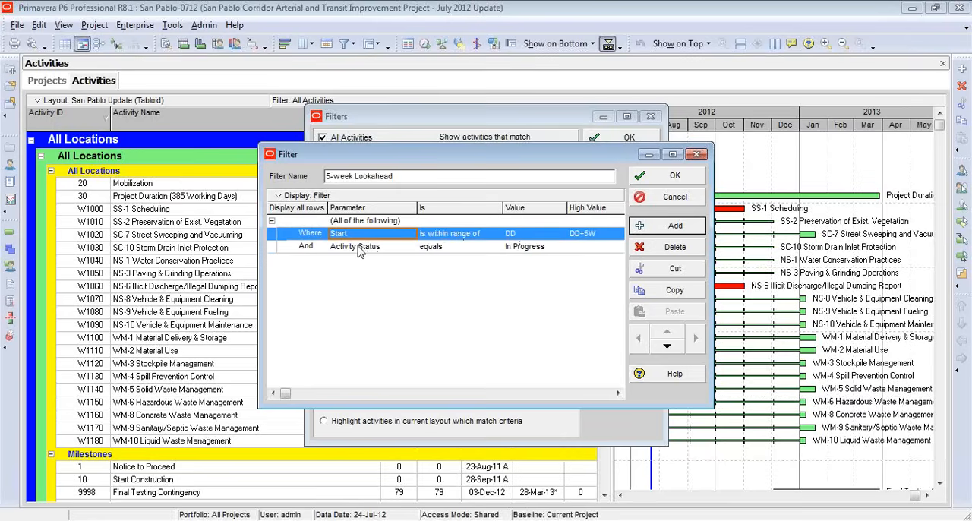
left_click(355, 246)
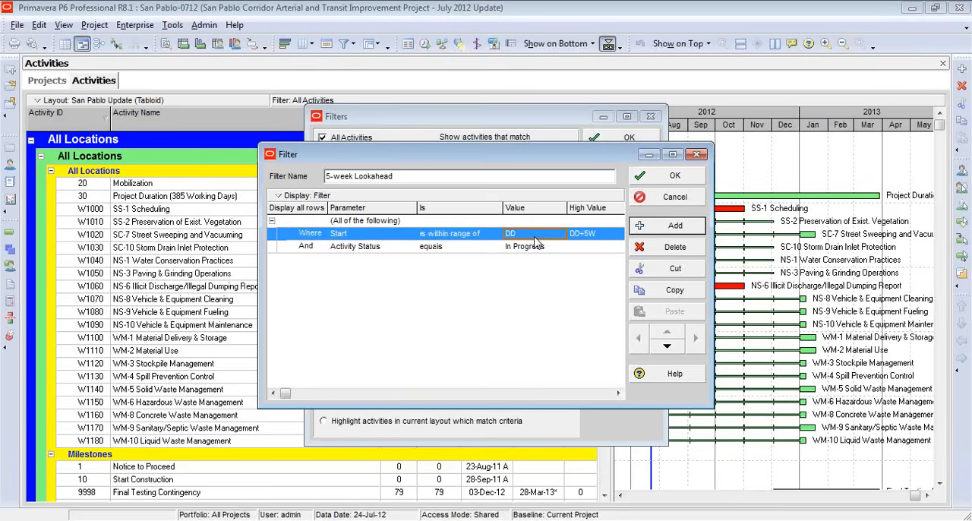
left_click(524, 246)
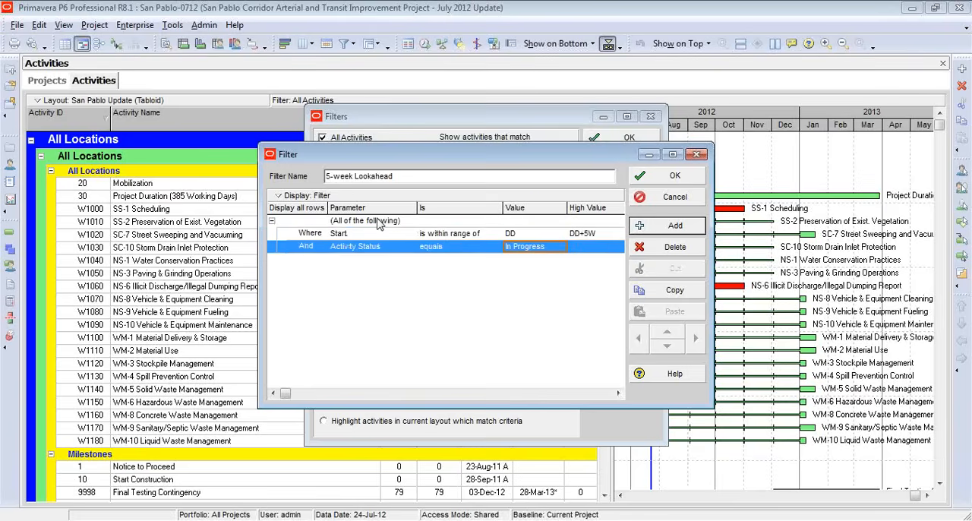
Change the criteria combination from 'All of the following' to 'Any of the following'.
left_click(364, 220)
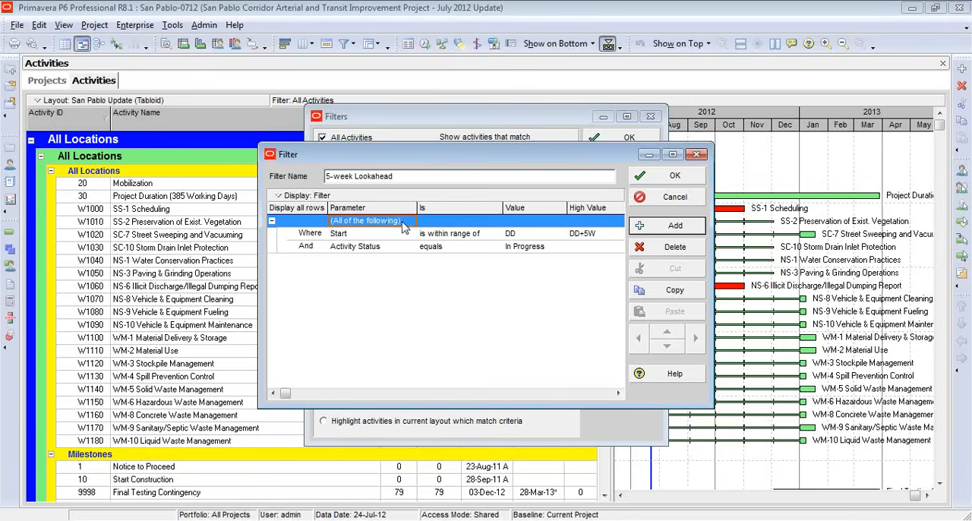
left_click(410, 221)
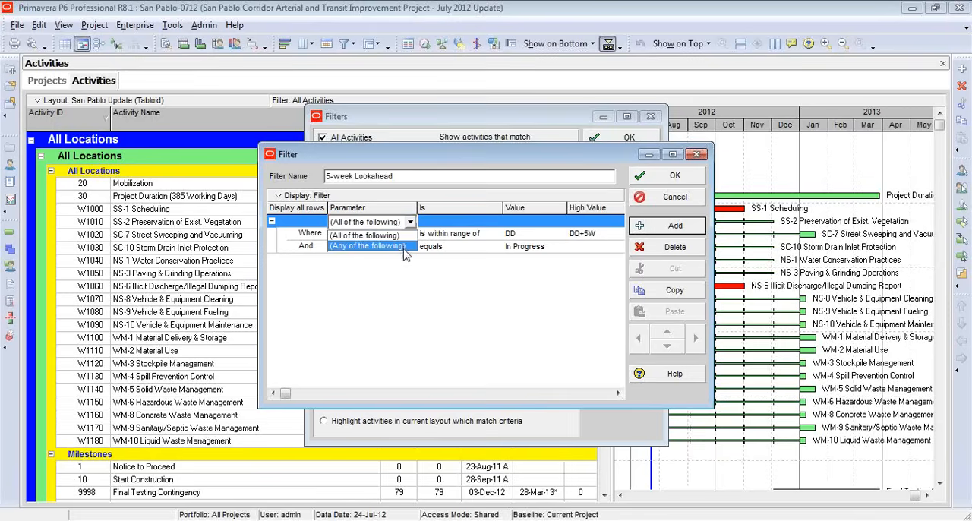
mouse_move(306, 254)
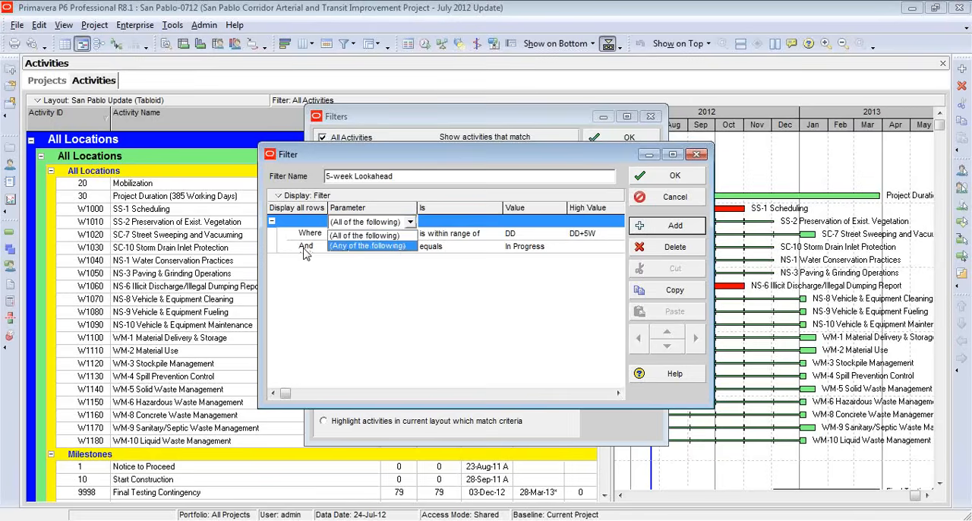
left_click(369, 245)
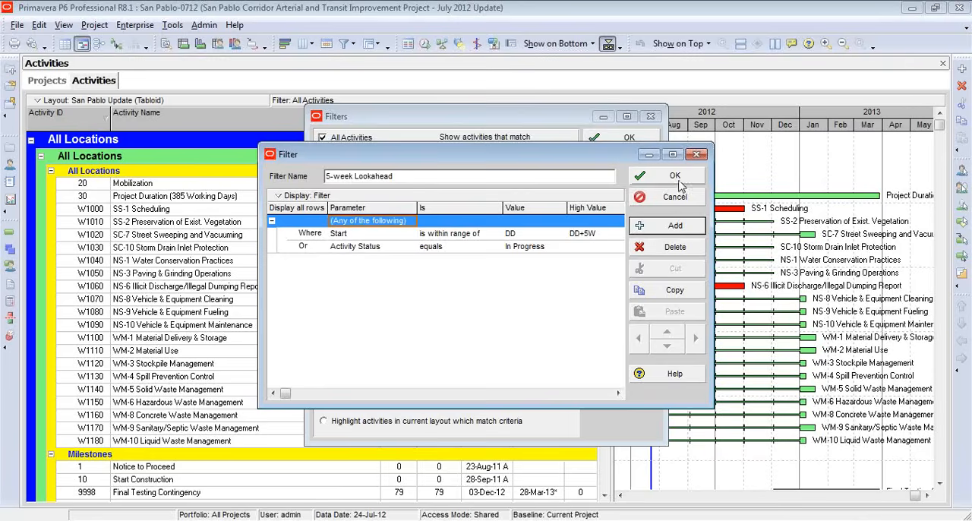
Save and apply the 5-week Lookahead filter, then review the filtered activity list.
left_click(675, 176)
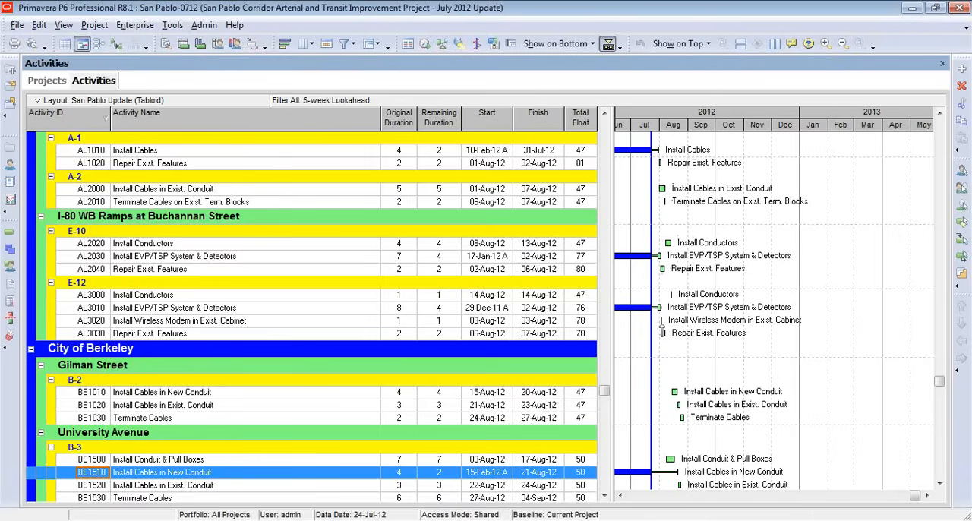
mouse_move(662, 328)
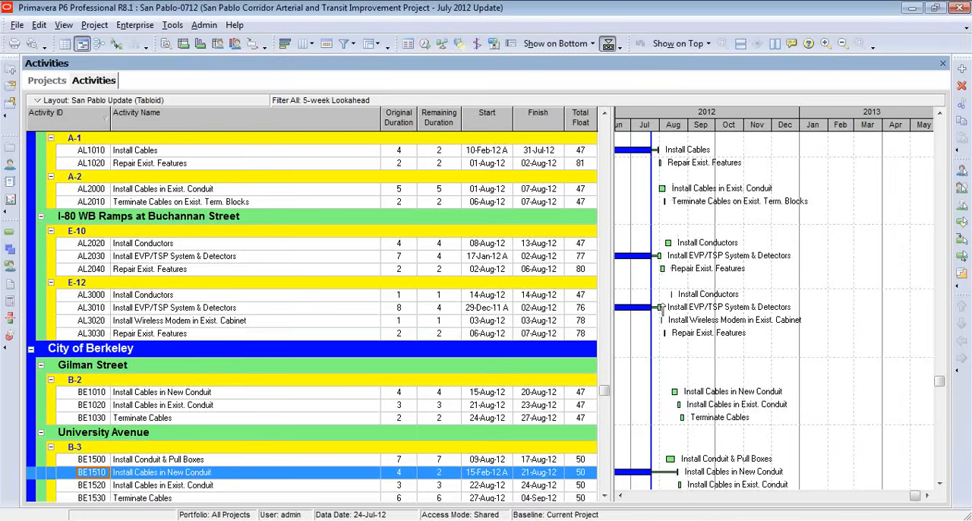
mouse_move(670, 143)
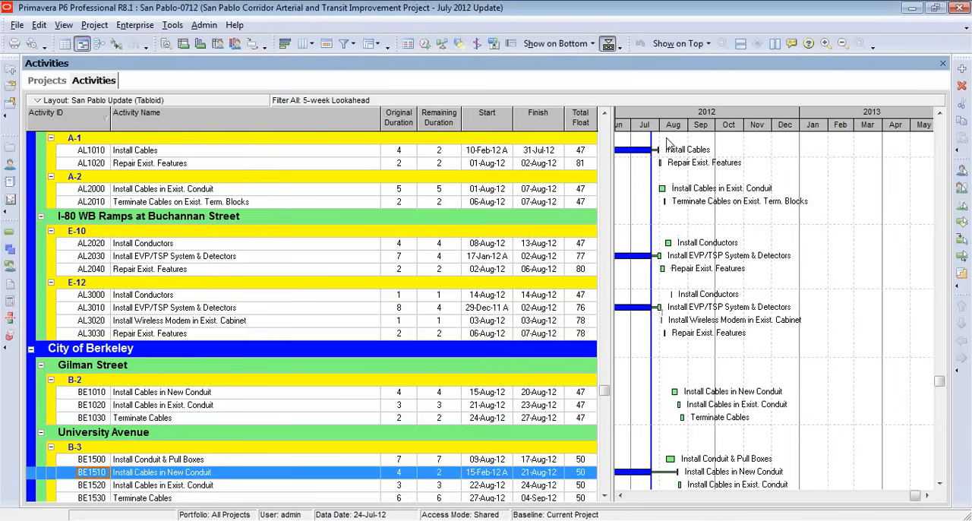
mouse_move(634, 155)
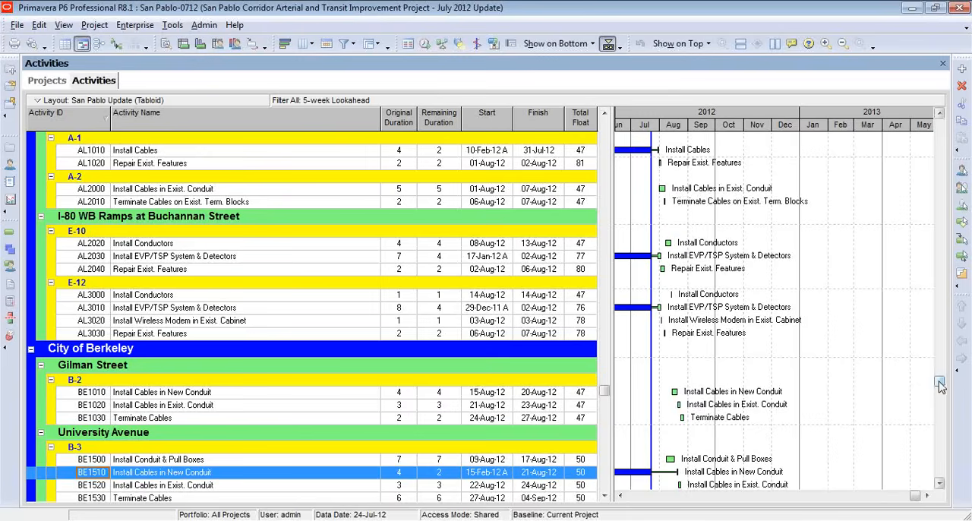
scroll("down", 3)
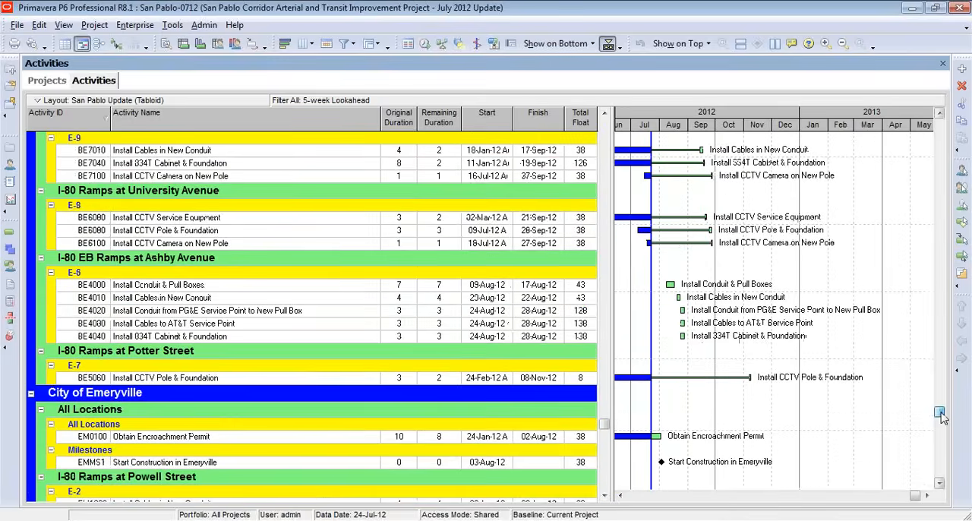
scroll("down", 3)
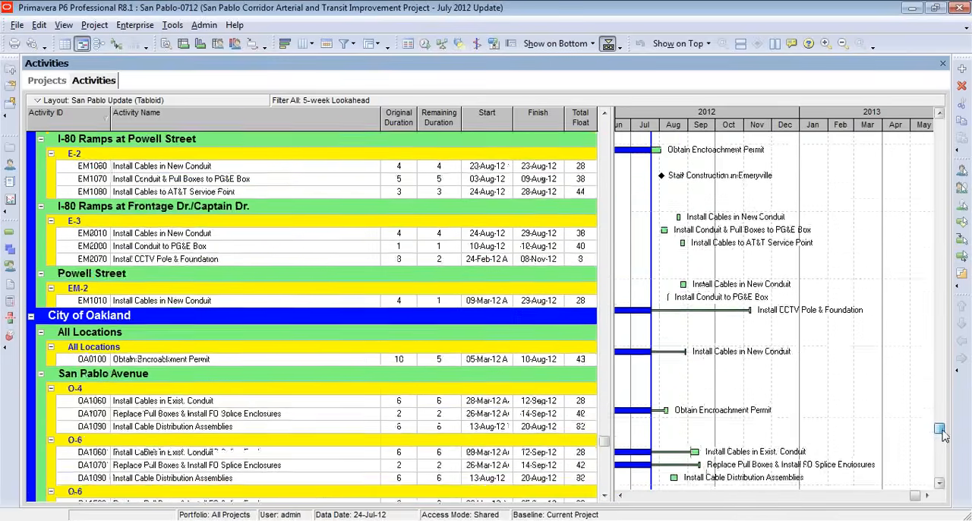